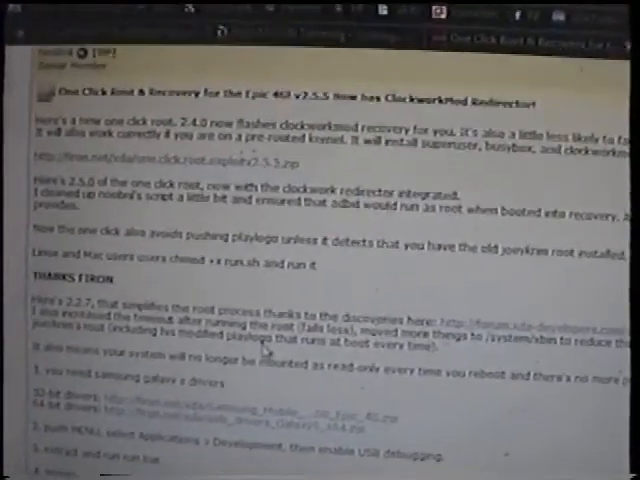
Step: Scroll the Epic 4G guide down to the alternate Froyo steps, starting with the required tar file
scroll("down", 3)
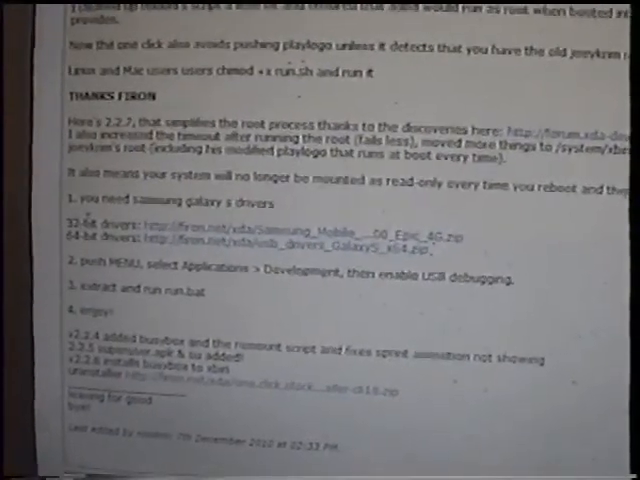
scroll("down", 3)
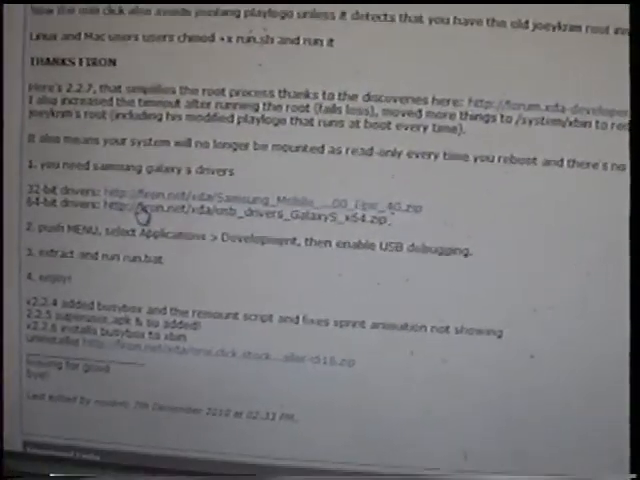
scroll("down", 3)
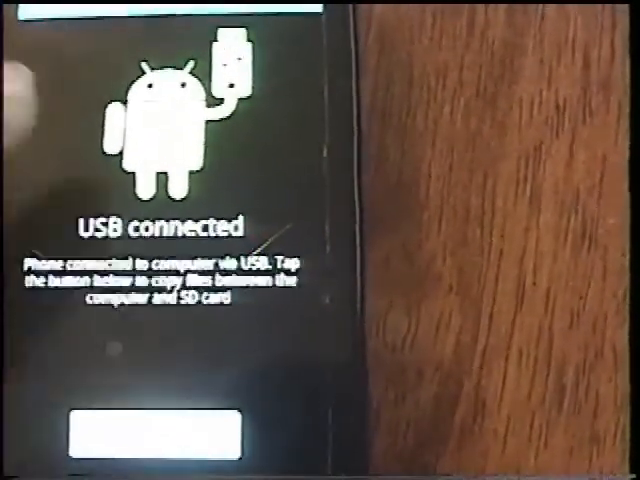
left_click(152, 435)
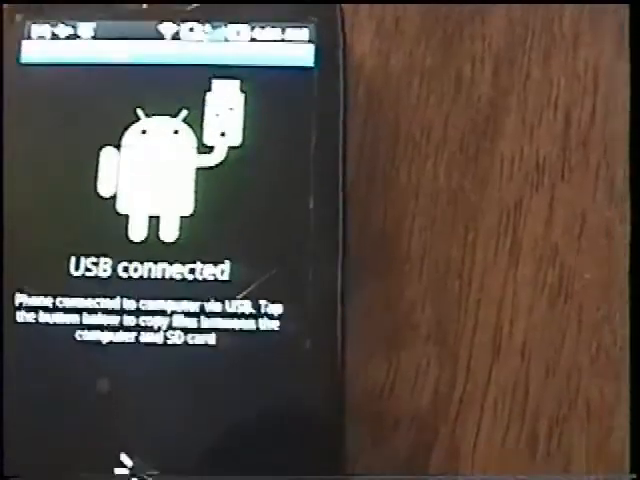
left_click(150, 310)
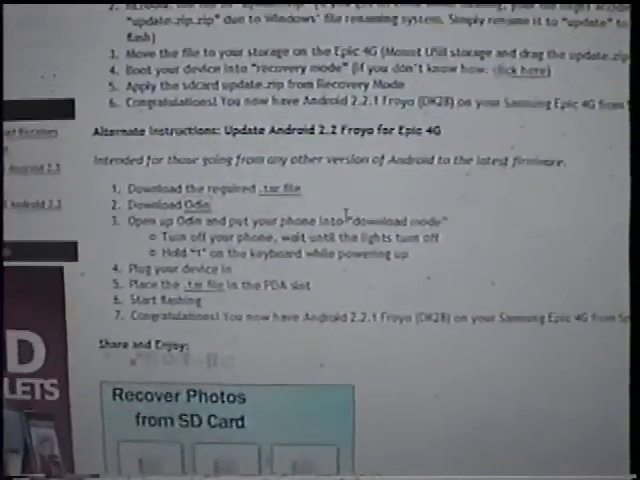
scroll("down", 3)
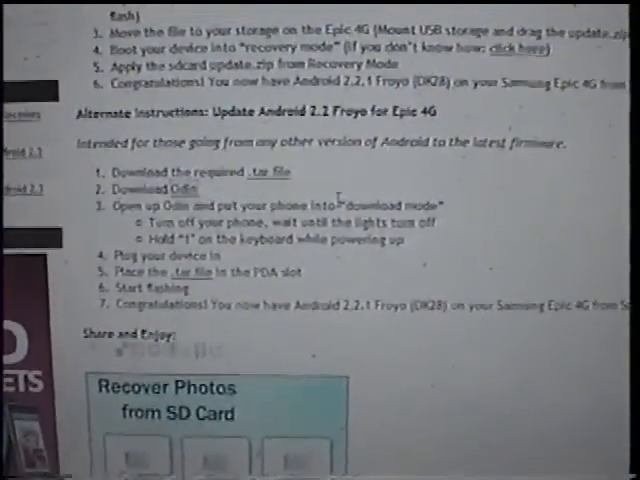
scroll("down", 3)
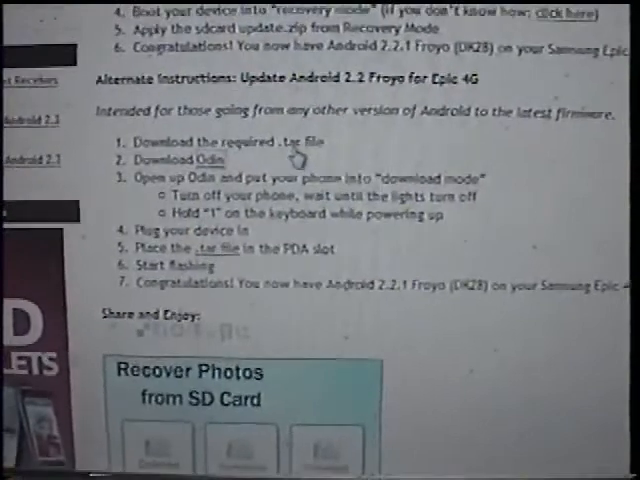
scroll("down", 3)
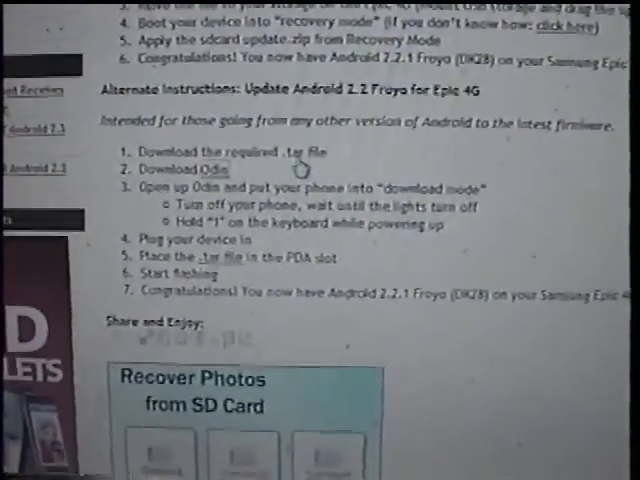